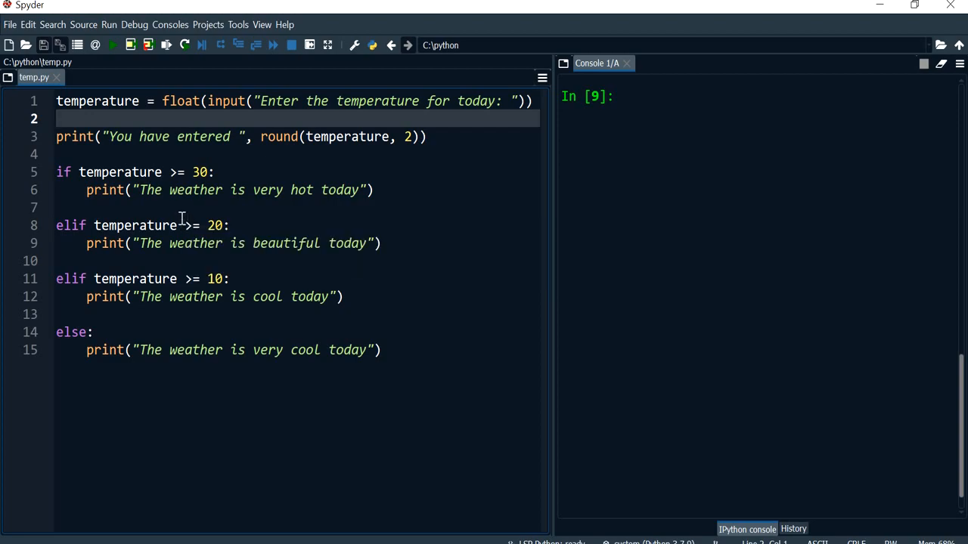
mouse_move(86, 106)
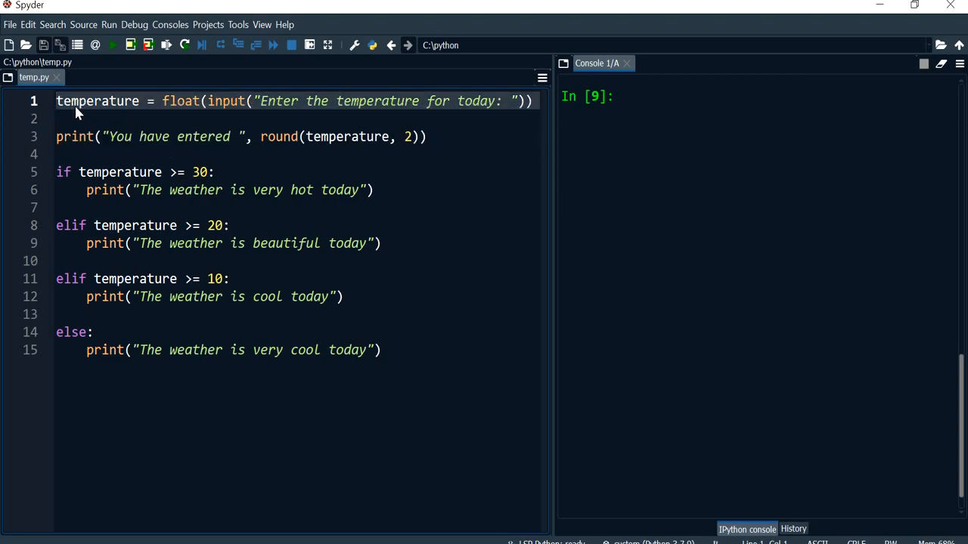
- Write answer = input("Would you like to enter the temperature for today? (y/n)") as the first line
type("ans")
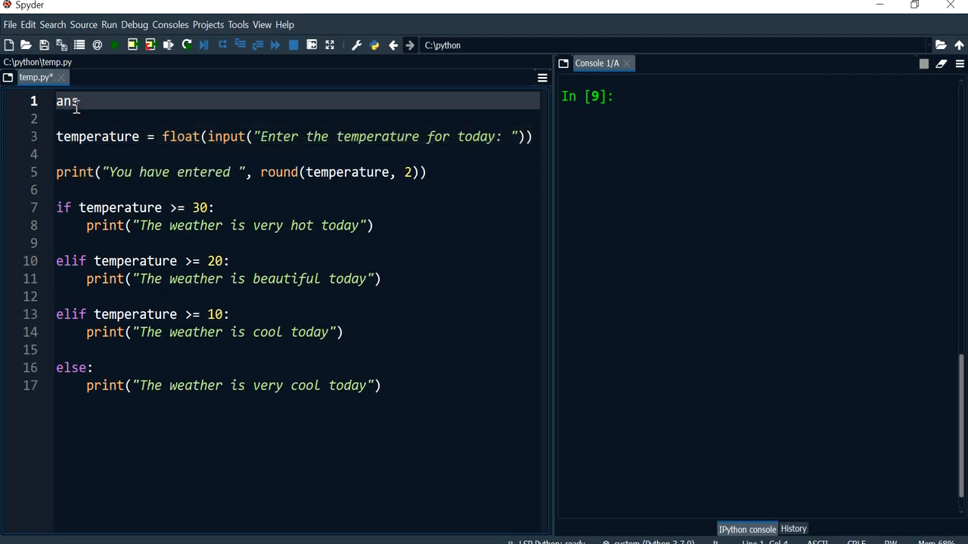
type("wer")
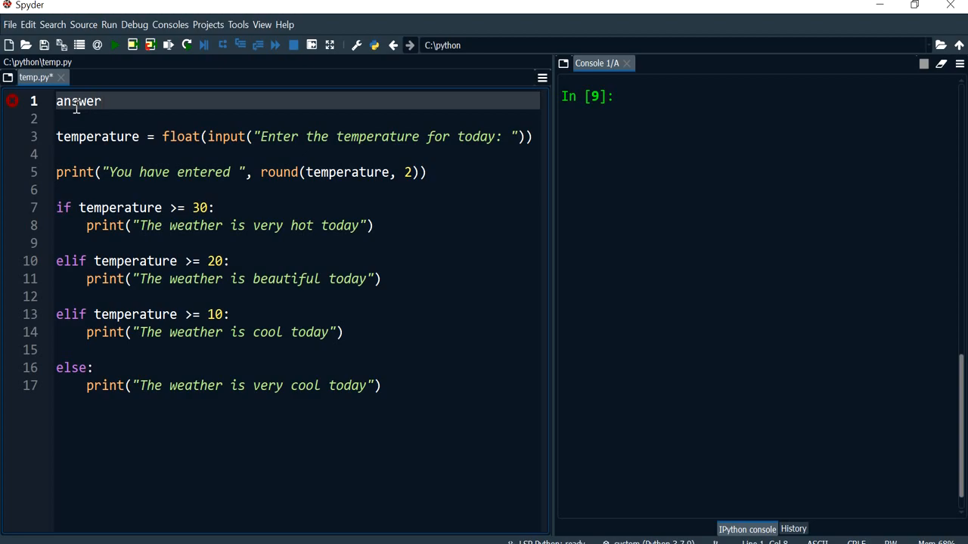
type("= input")
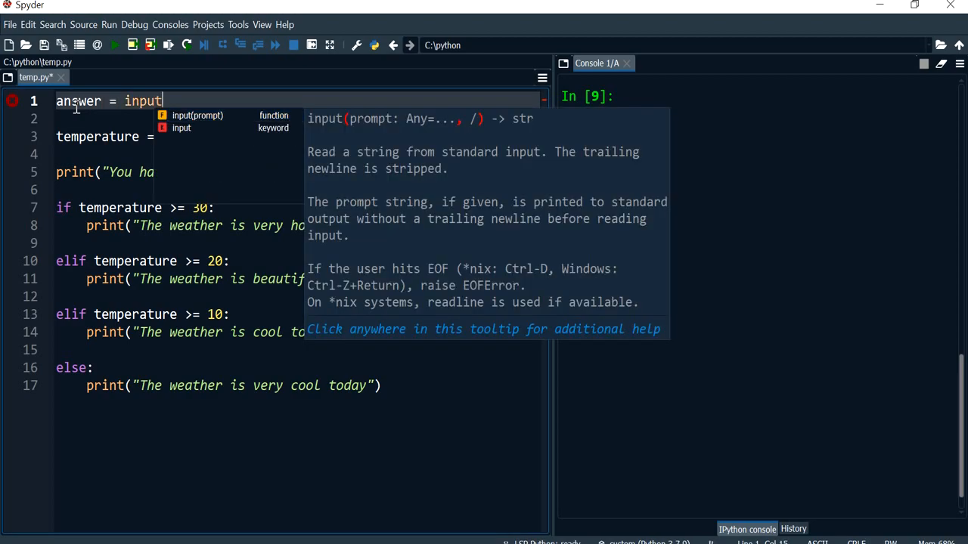
type("()")
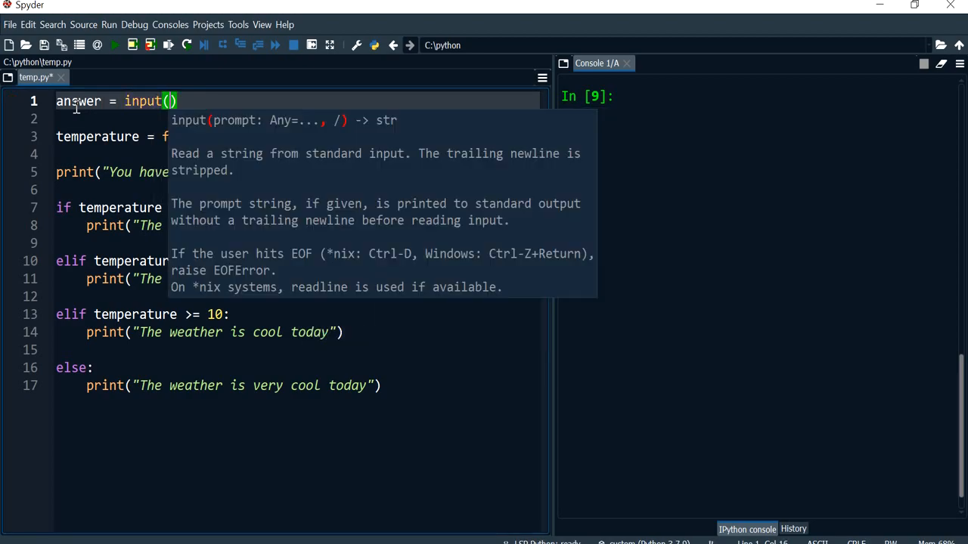
type("\"Woul")
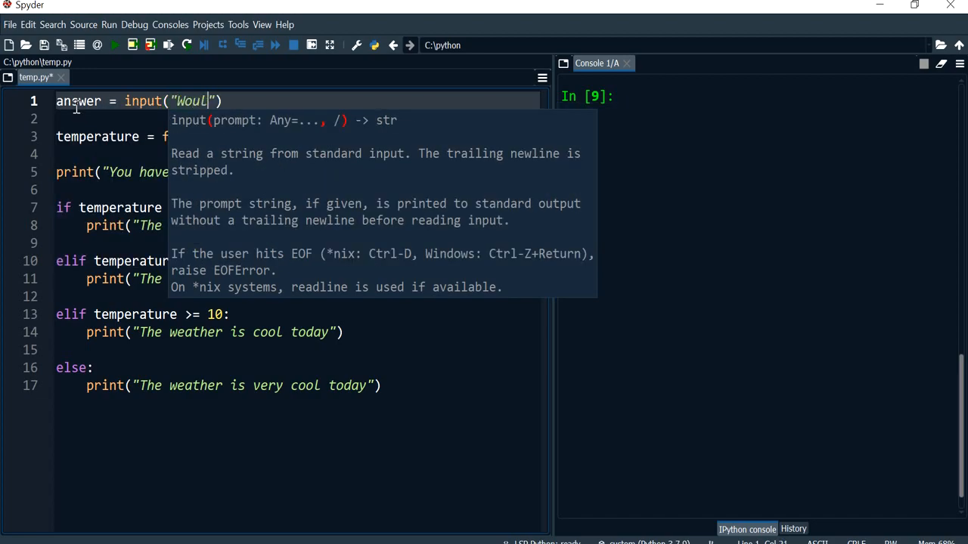
type("d you like to enter the temperat")
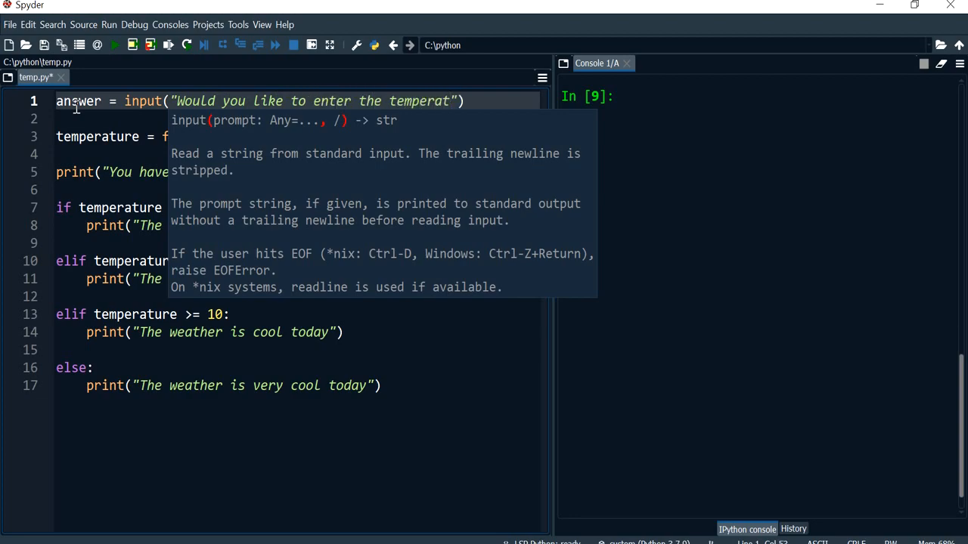
type("ure for t")
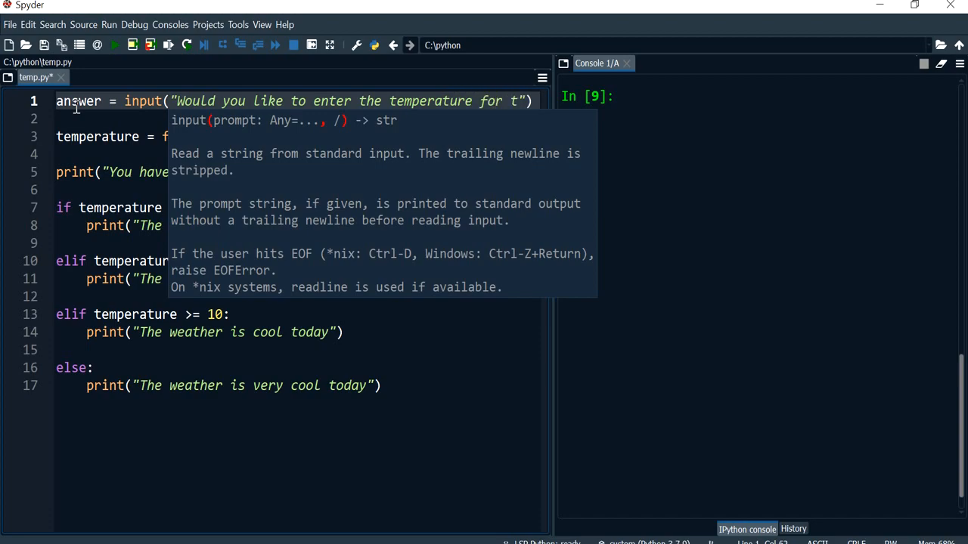
type("oday")
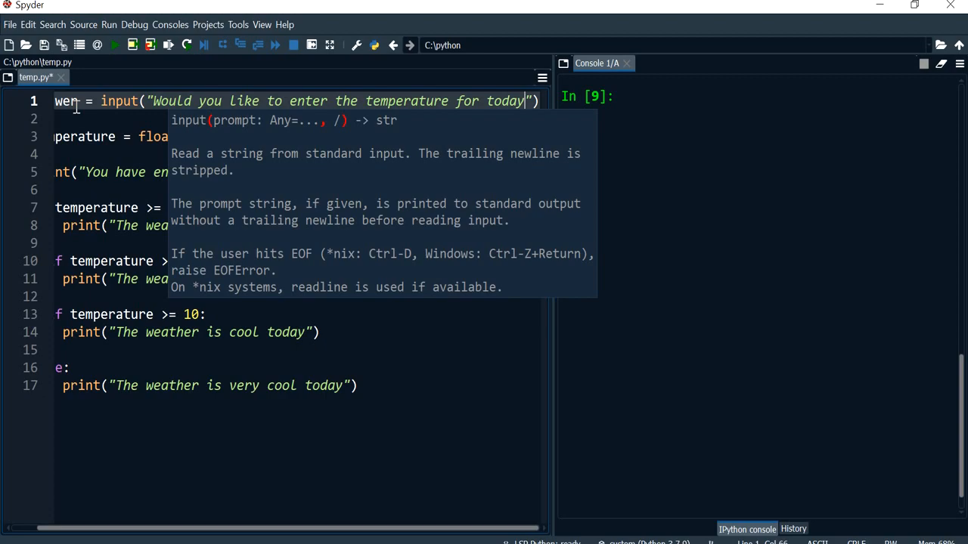
type("? (y")
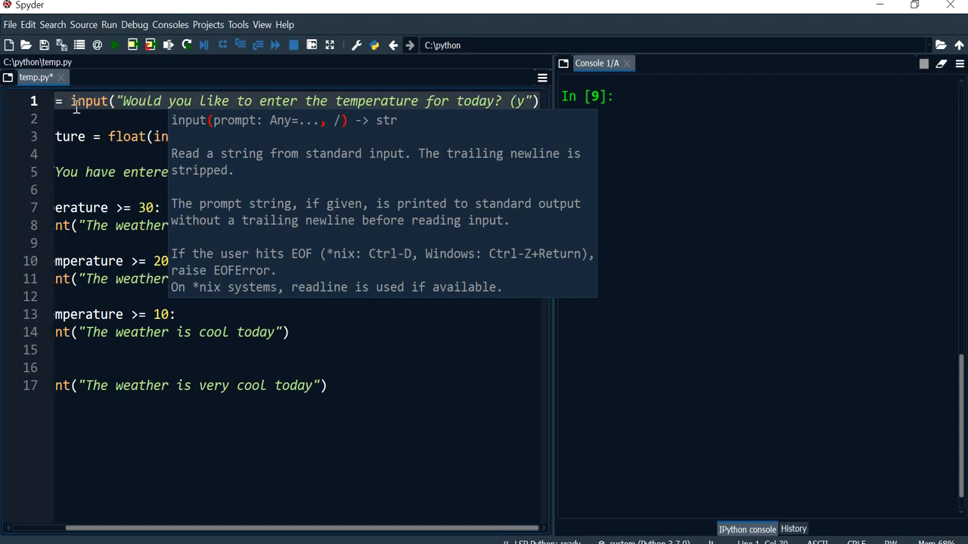
type("/n")
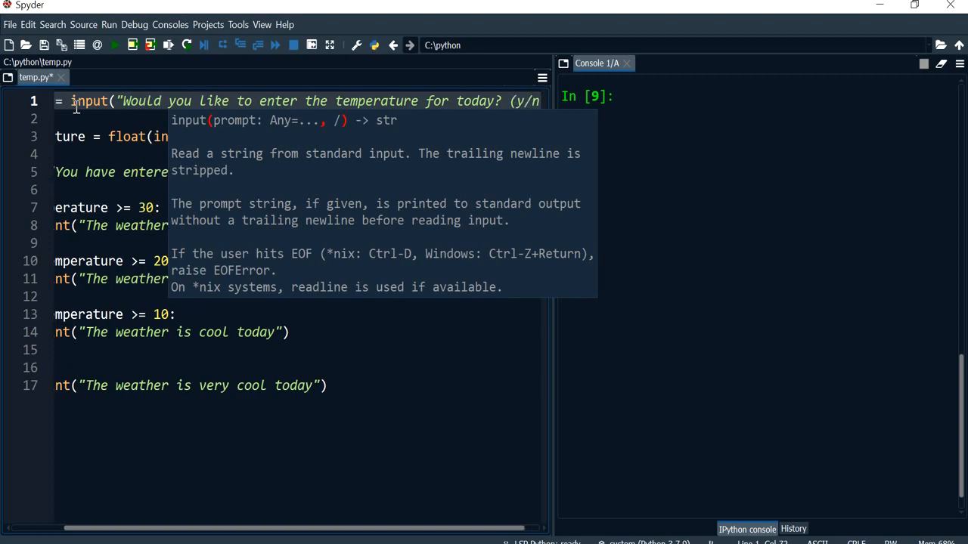
mouse_move(484, 331)
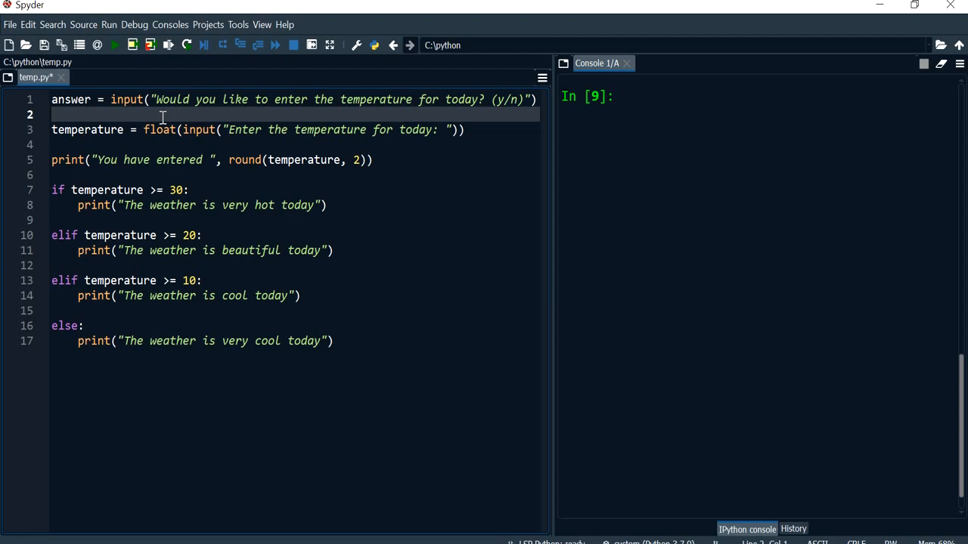
- Add the loop header while answer == 'y': above the temperature line
key("enter")
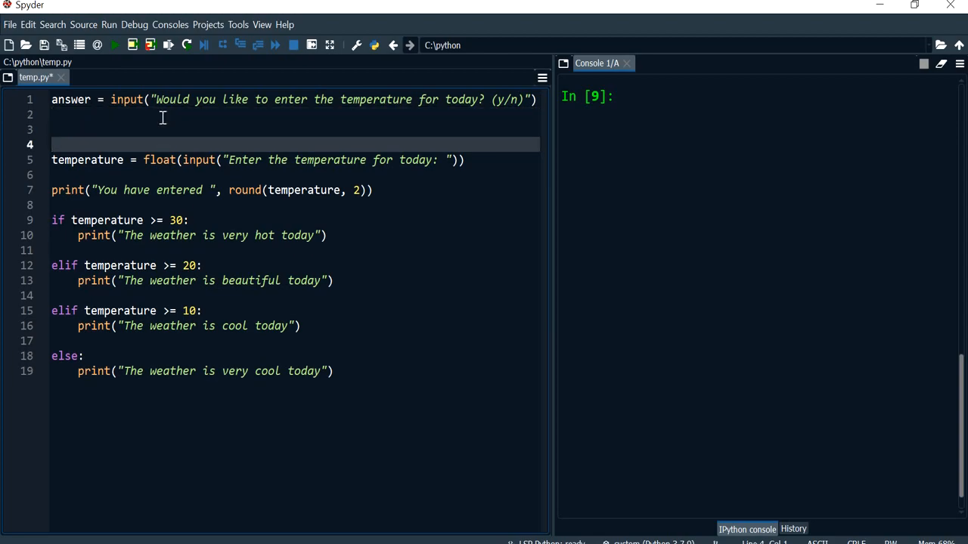
type("while")
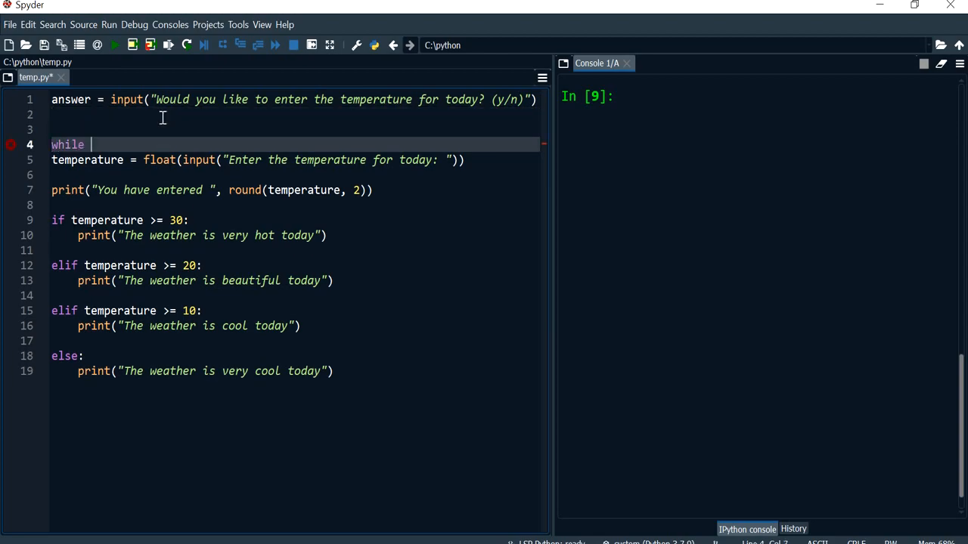
type("andwer")
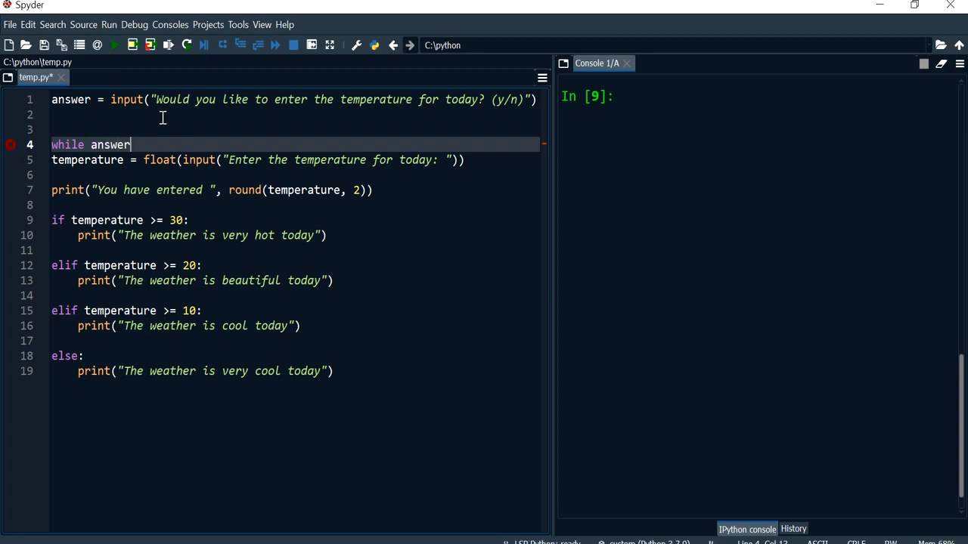
type("==")
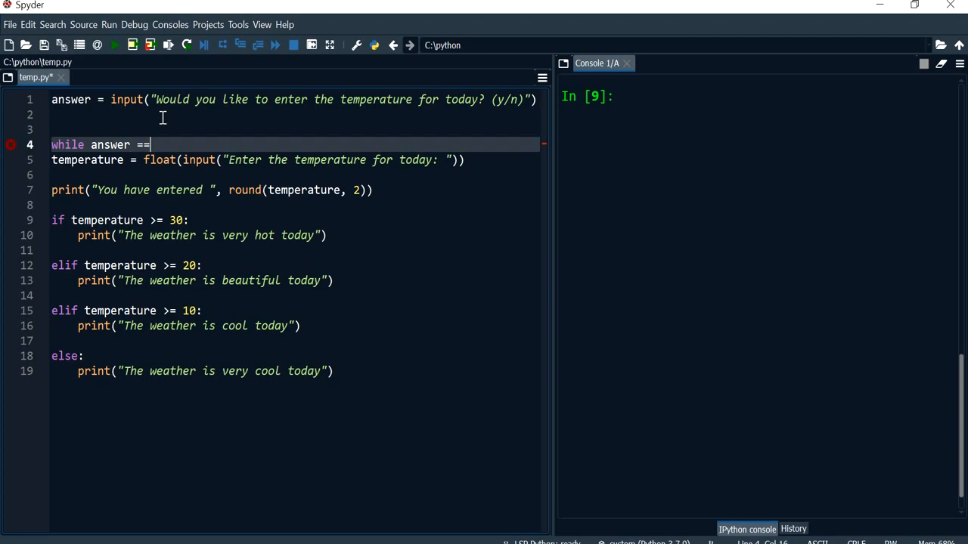
type("'y'")
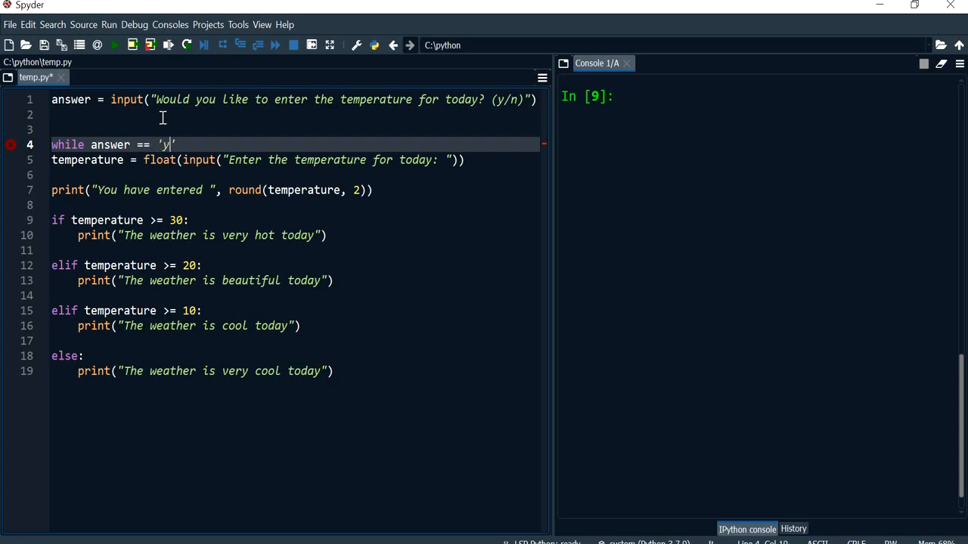
type(":")
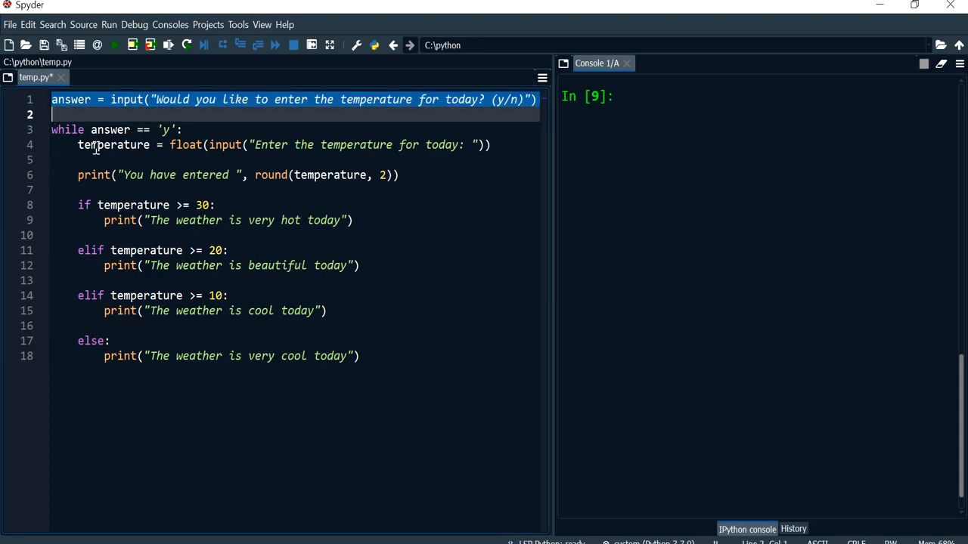
- Re-ask the y/n question into answer at the end of the while body
left_click(363, 357)
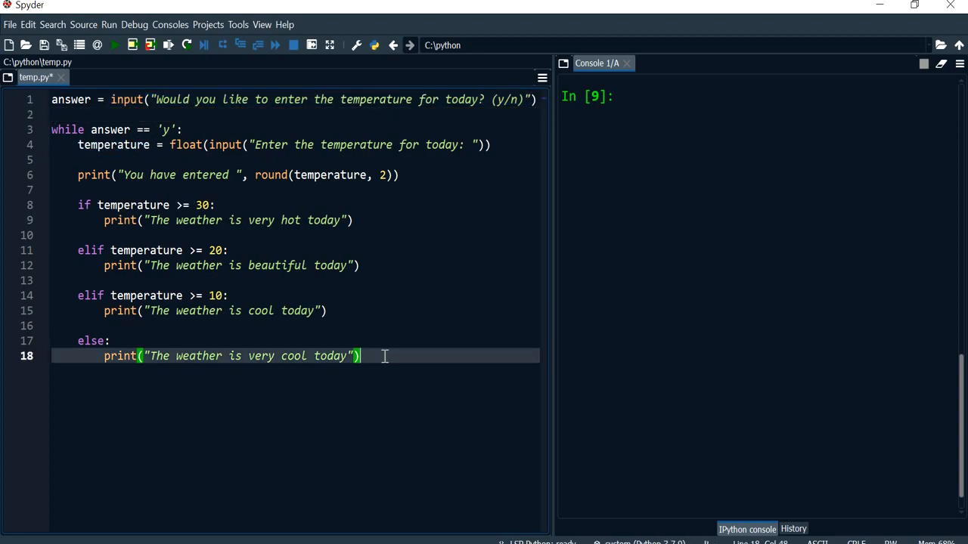
key("enter")
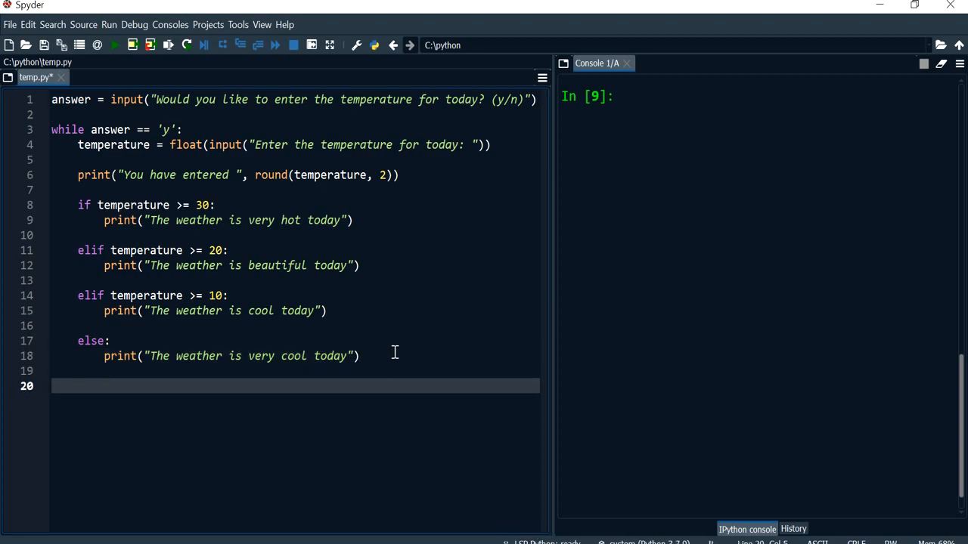
mouse_move(82, 211)
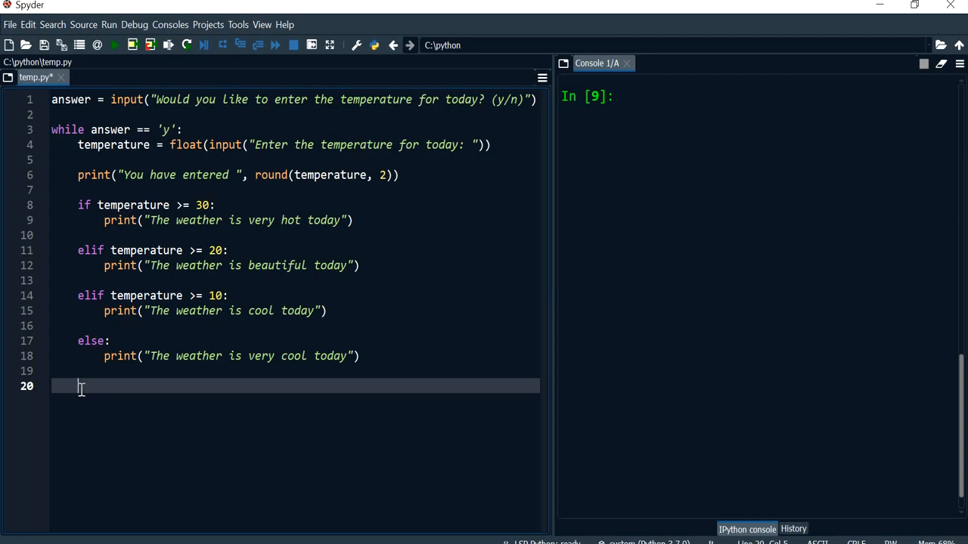
type("answer = input(\"Would you like to enter the temperature for today? (y/n)\")")
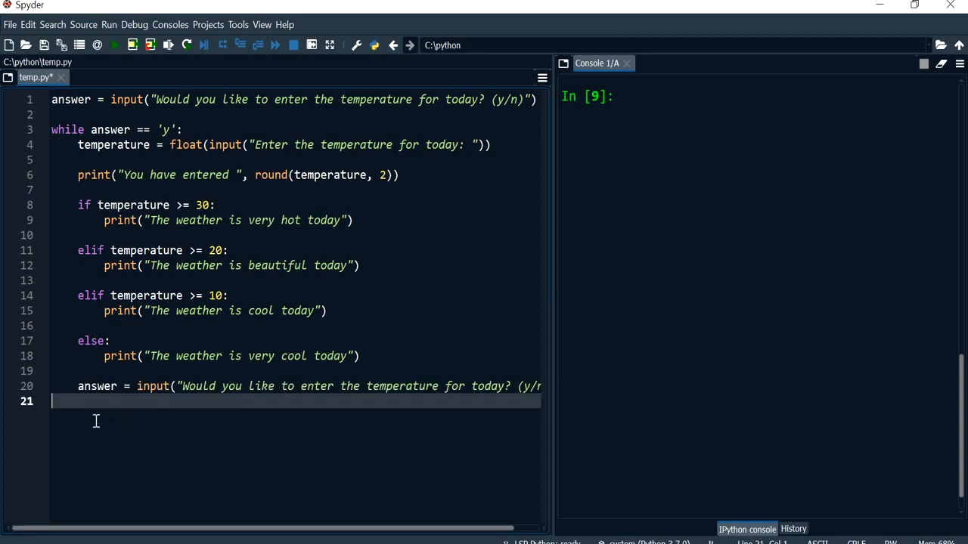
- Add print("Goodbye!") after the loop
type("p")
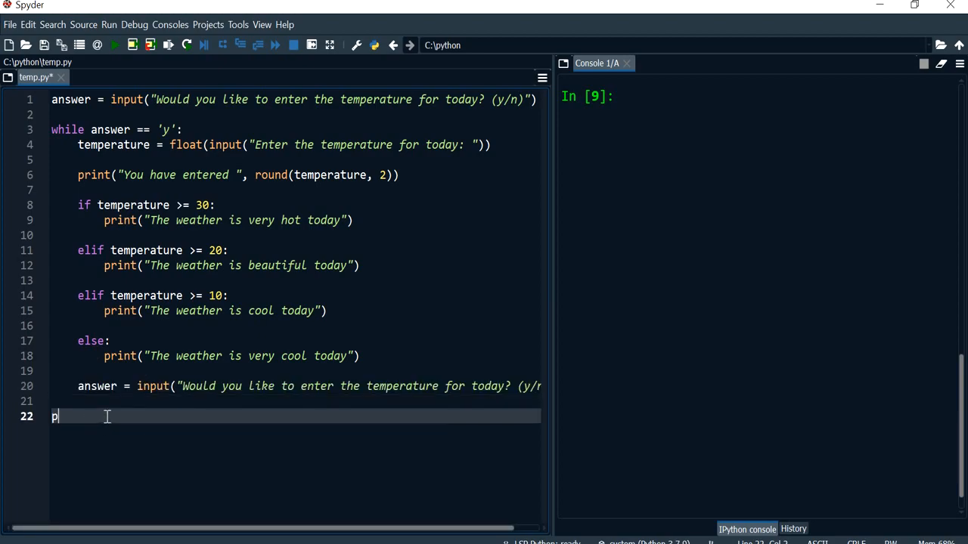
type("rint(\"\")")
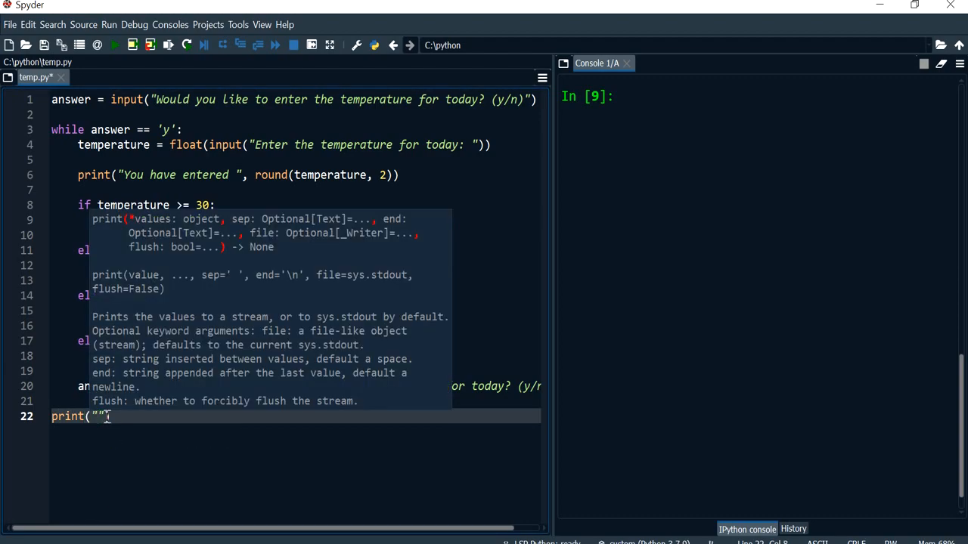
type("Goodbye!")
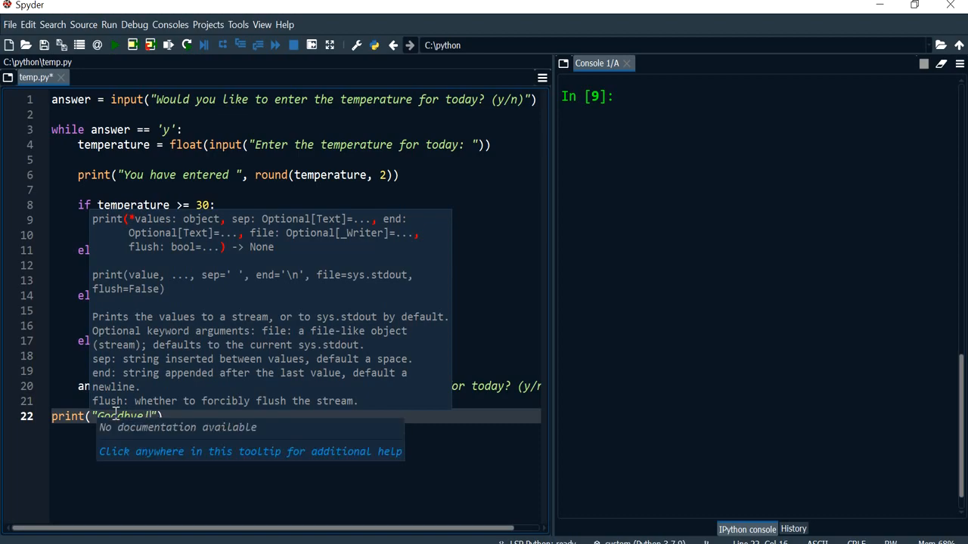
- Run the script answering y, then reword the opening question to end 'for today (y/n)? '
left_click(114, 45)
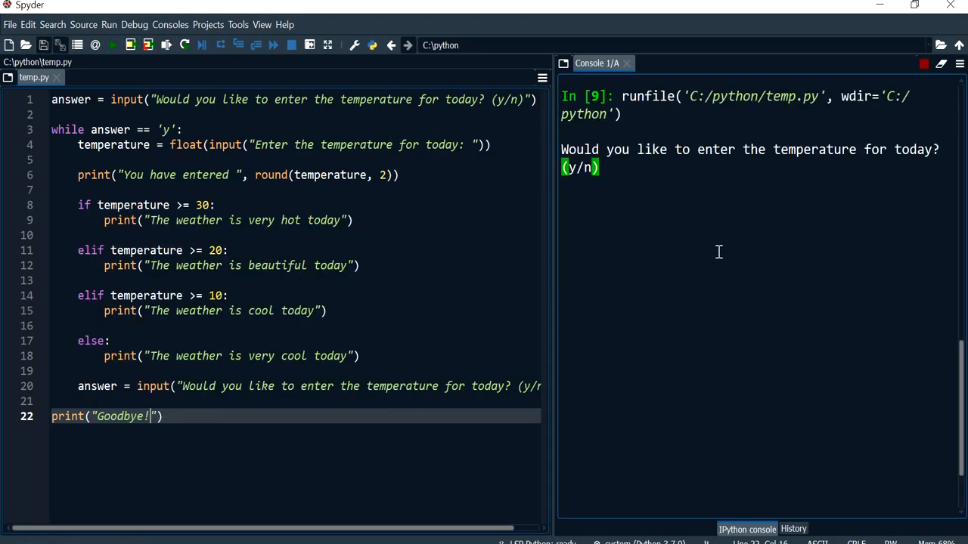
type("y")
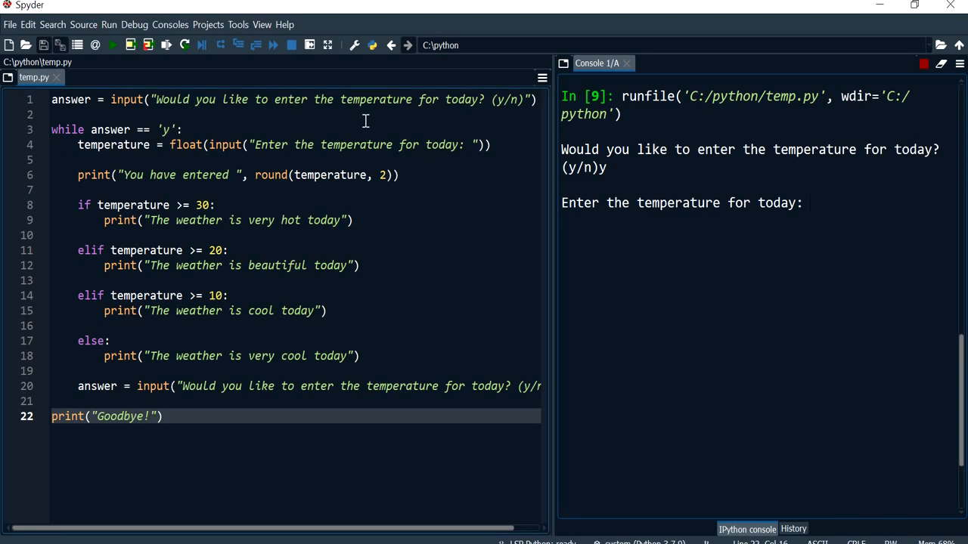
mouse_move(221, 294)
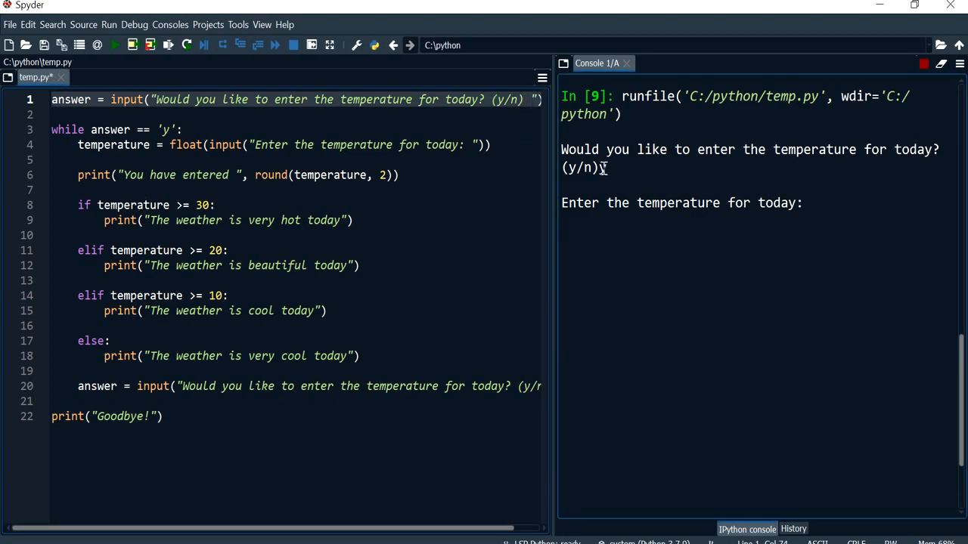
type("y")
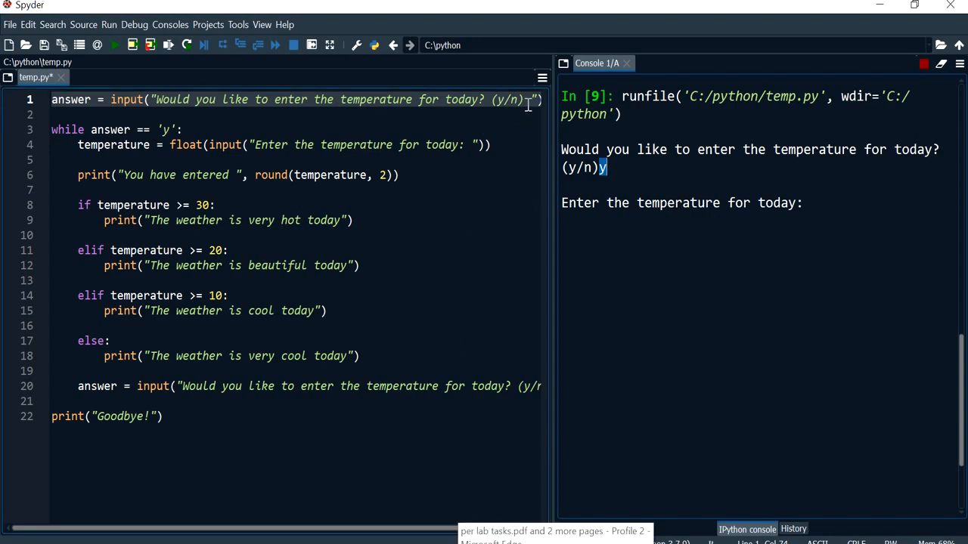
double_click(506, 100)
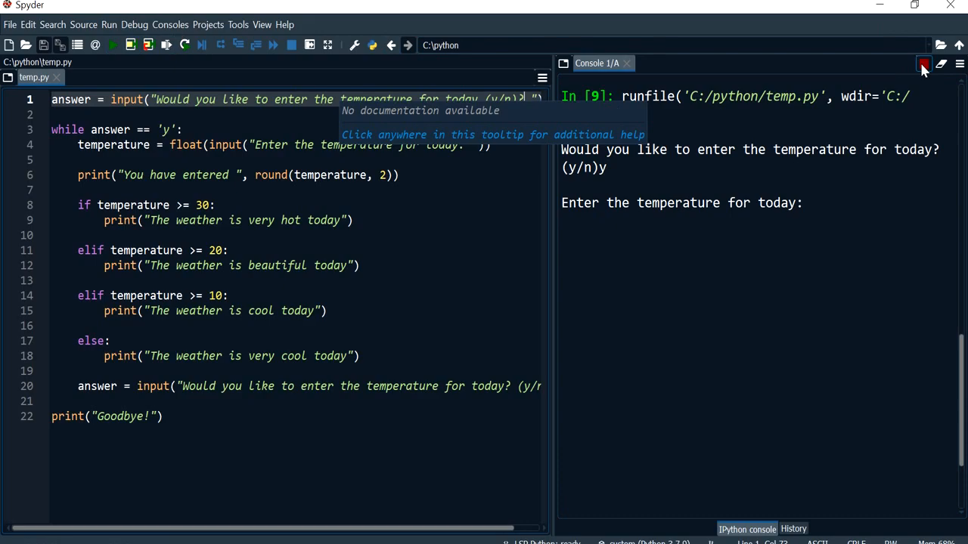
- Stop and rerun the script, answer y and classify temperatures 32 and 22.2
left_click(922, 64)
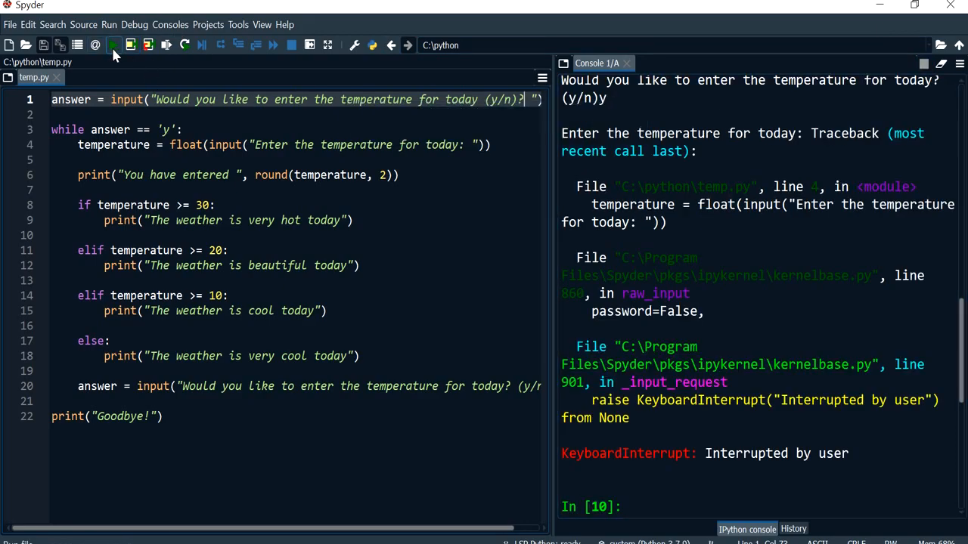
left_click(112, 46)
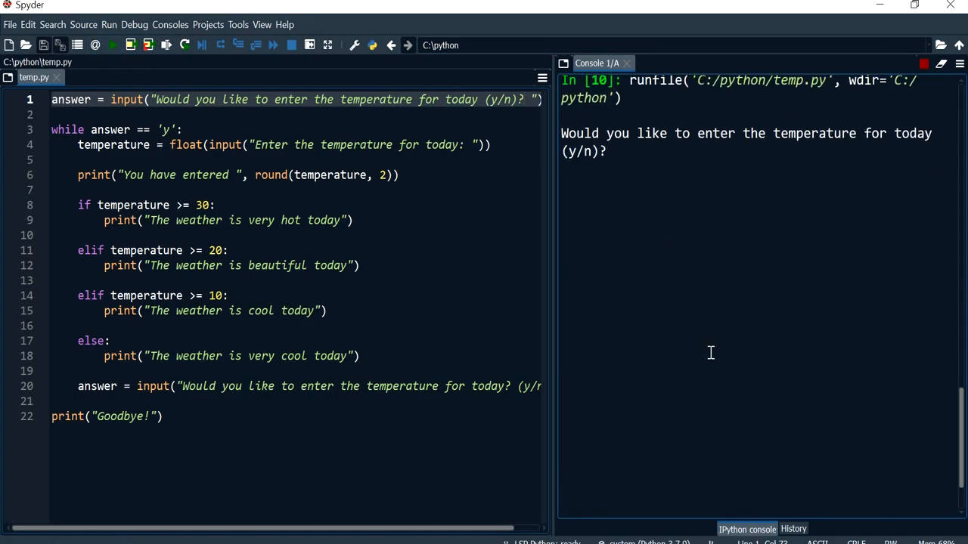
type("y")
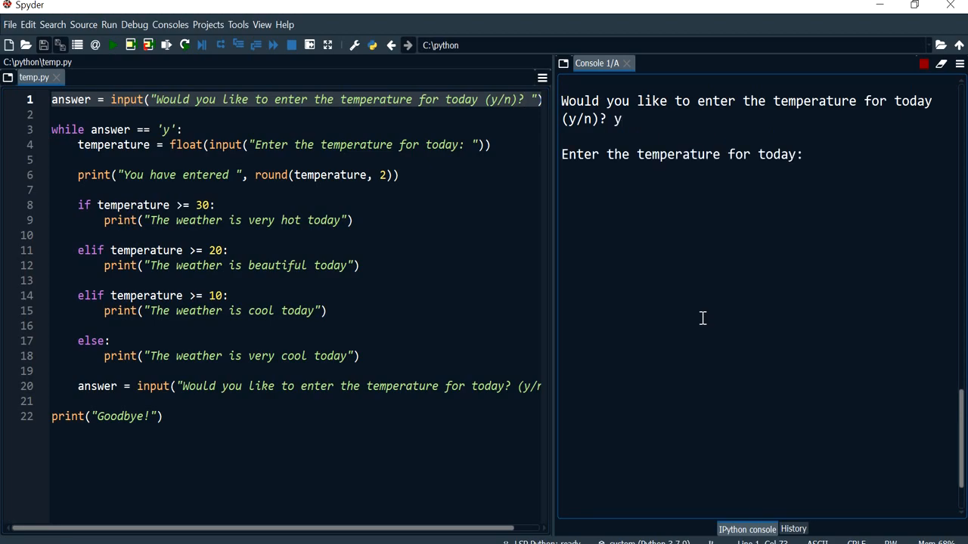
type("32")
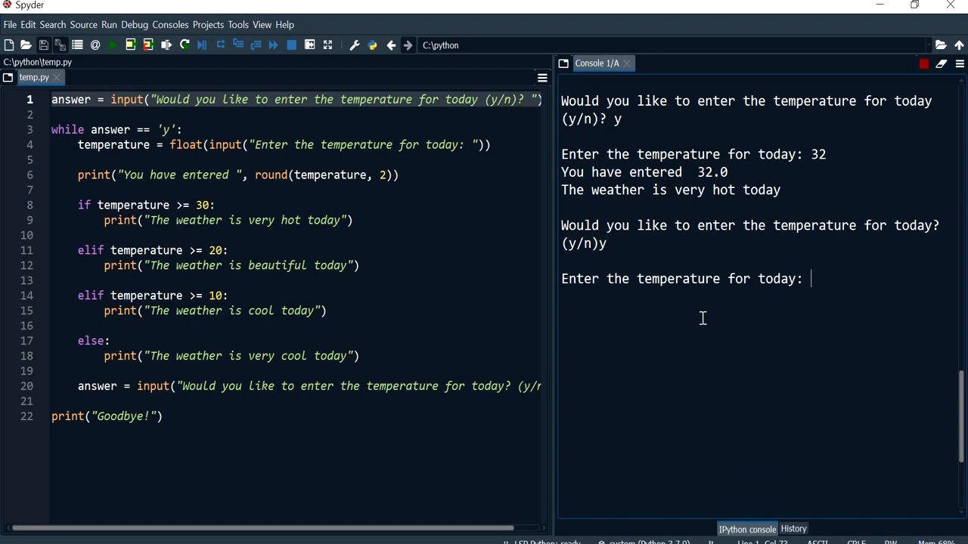
type("22.")
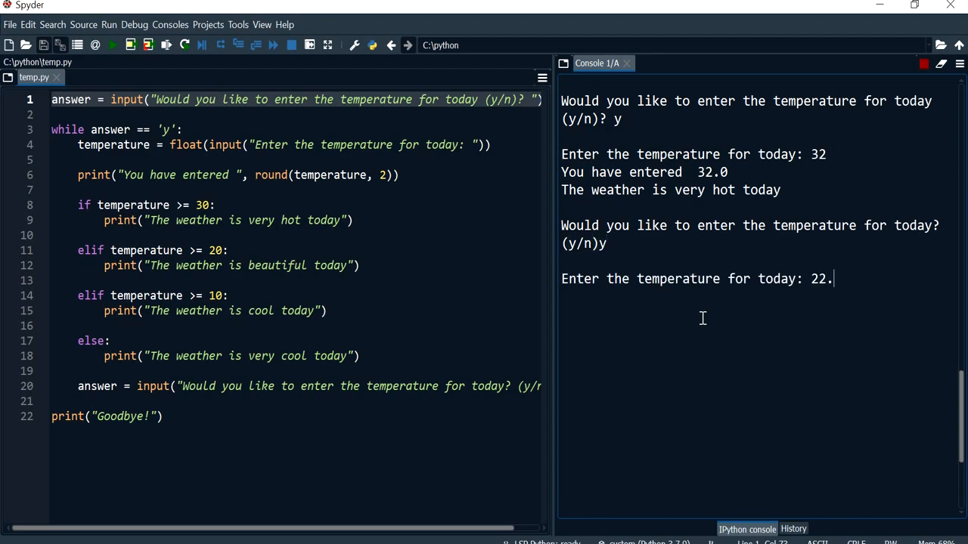
type("2")
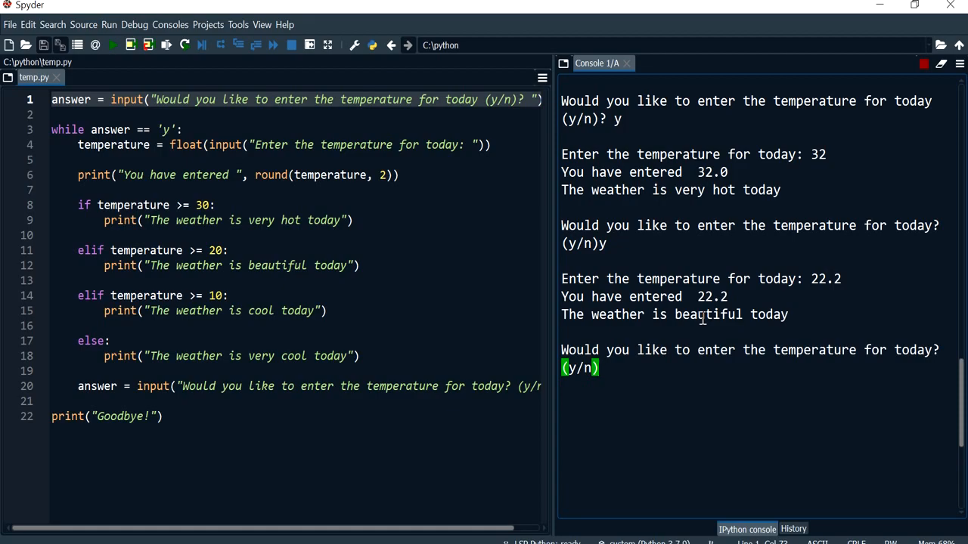
- Continue with y to classify 16 and -1, then answer n to end with Goodbye!
type("y")
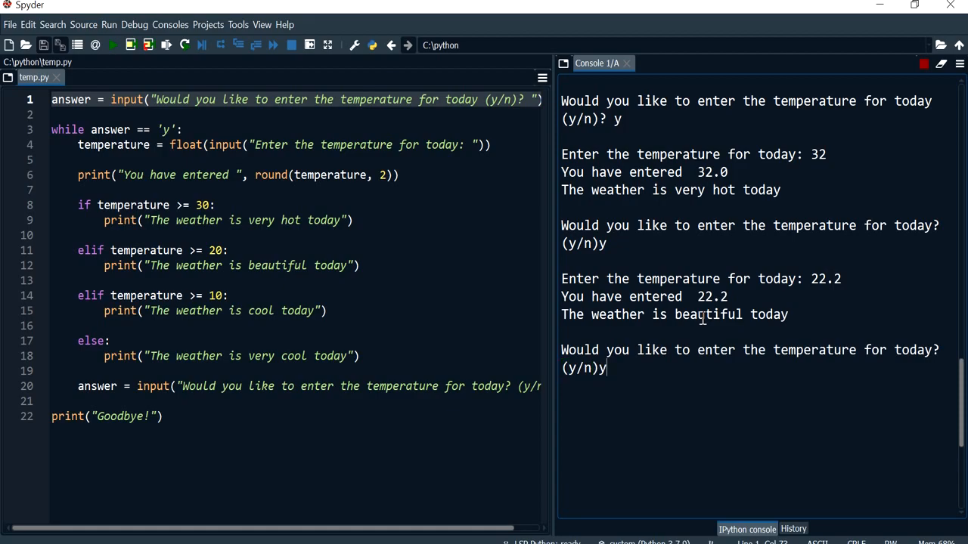
key("enter")
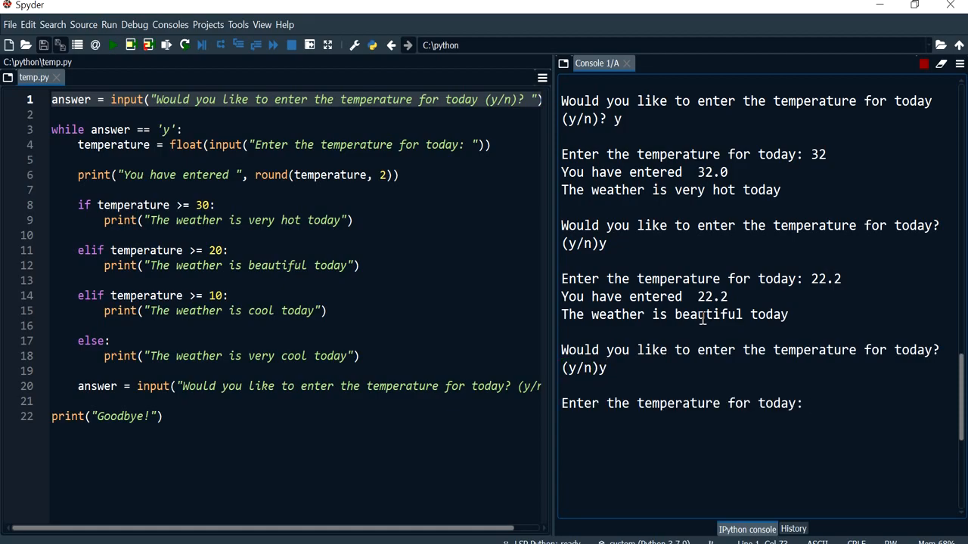
type("16")
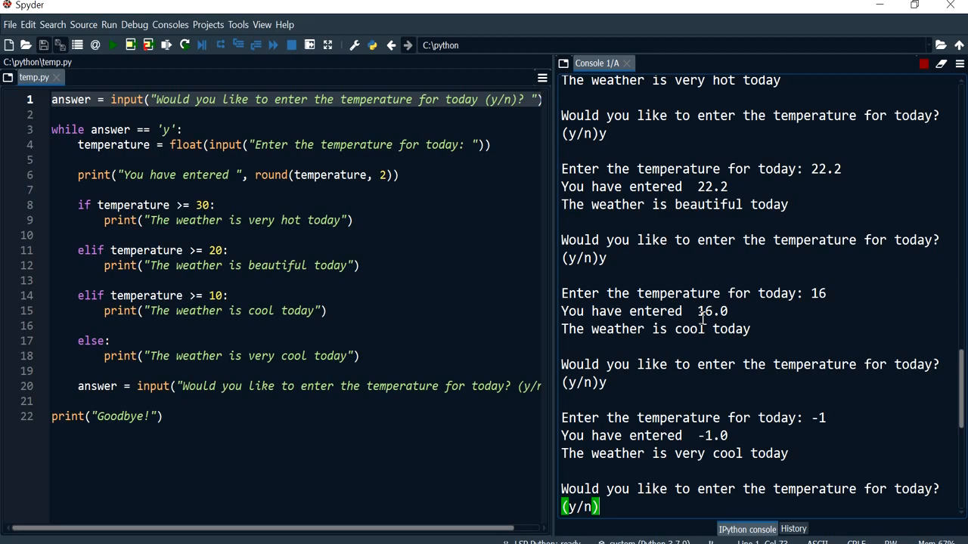
type("n")
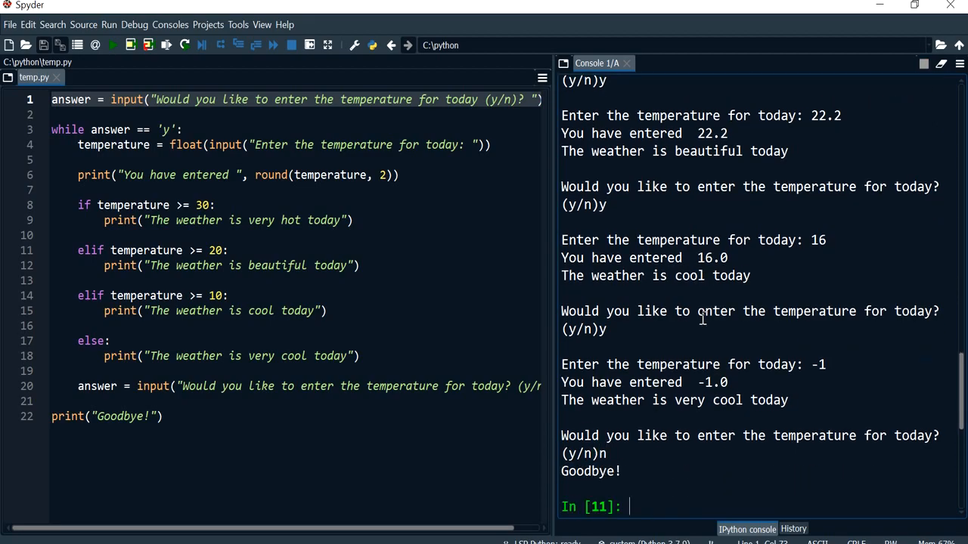
- Reword the loop's repeated question to end 'for today (y/n)? ' matching the opening one
left_click(514, 387)
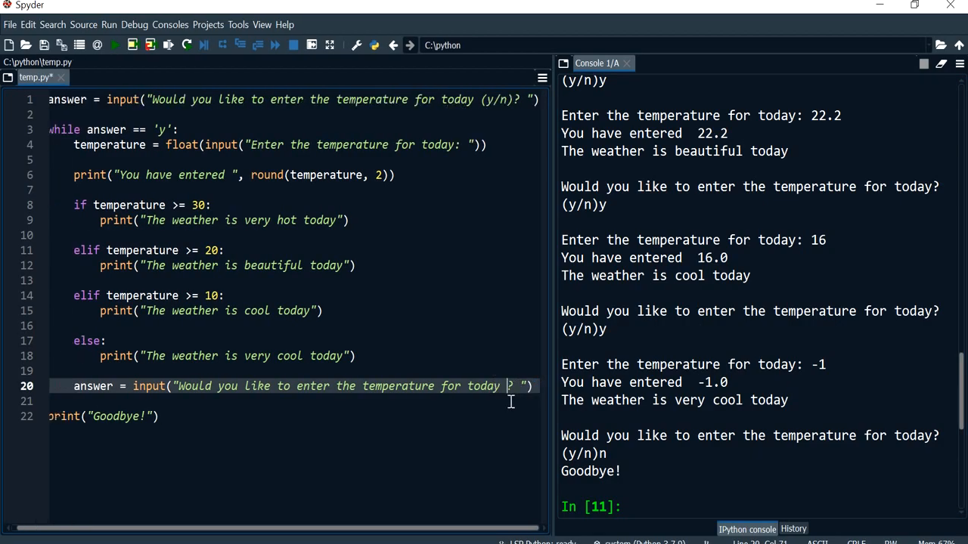
scroll("right", 3)
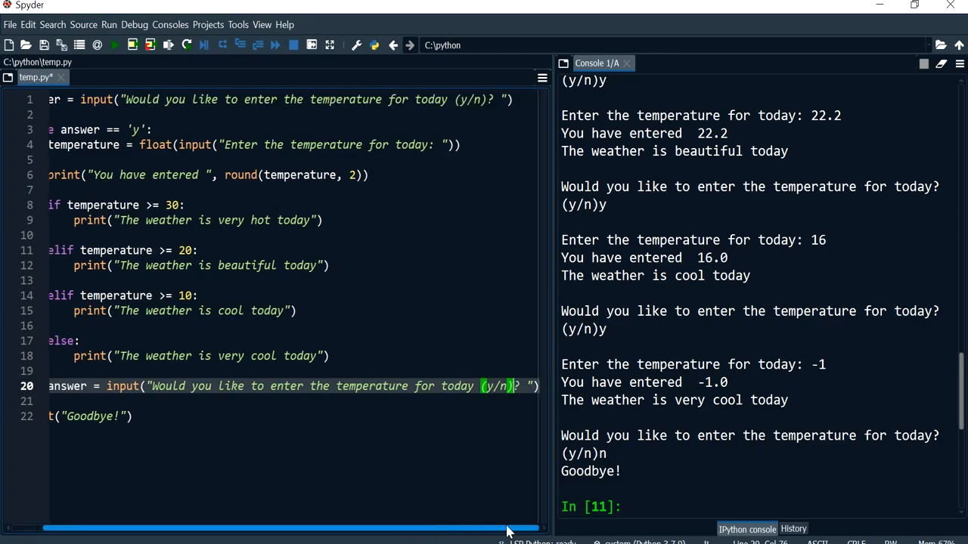